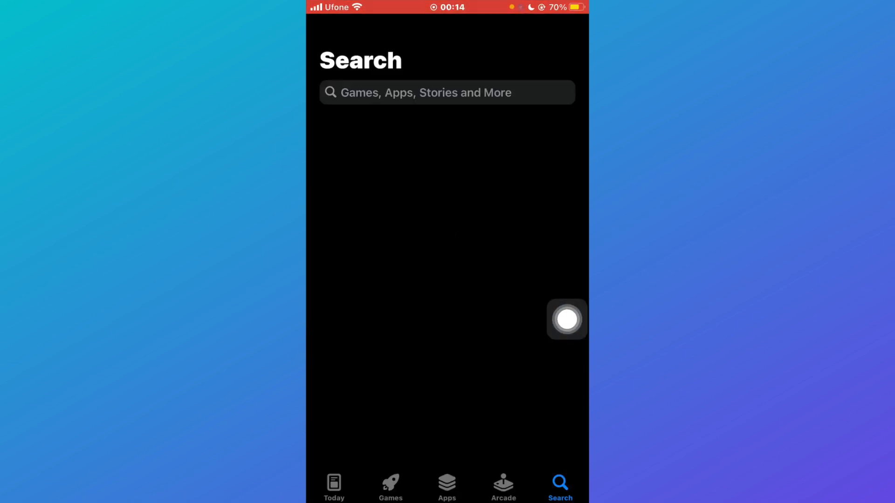
- Search the App Store for 'terab' to find the TeraBox: 1024GB Cloud Storage listing
type("terab")
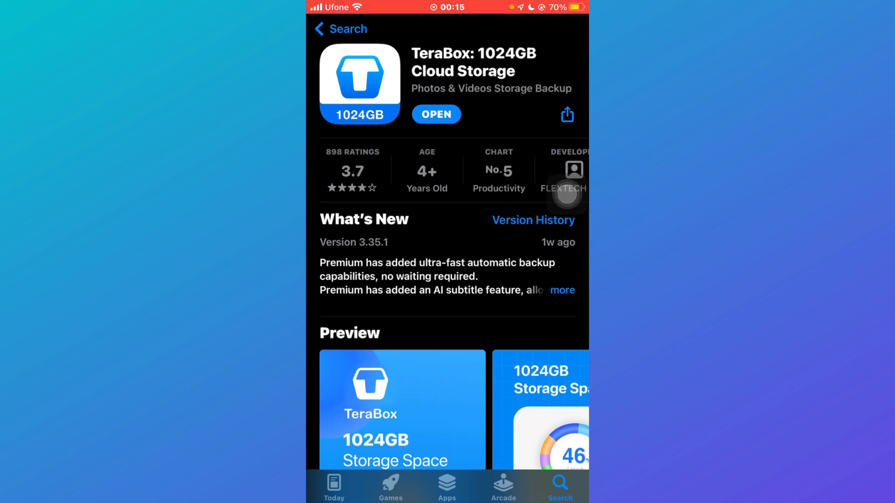
- Launch TeraBox from its store page and go to its Auto Backup settings
left_click(436, 114)
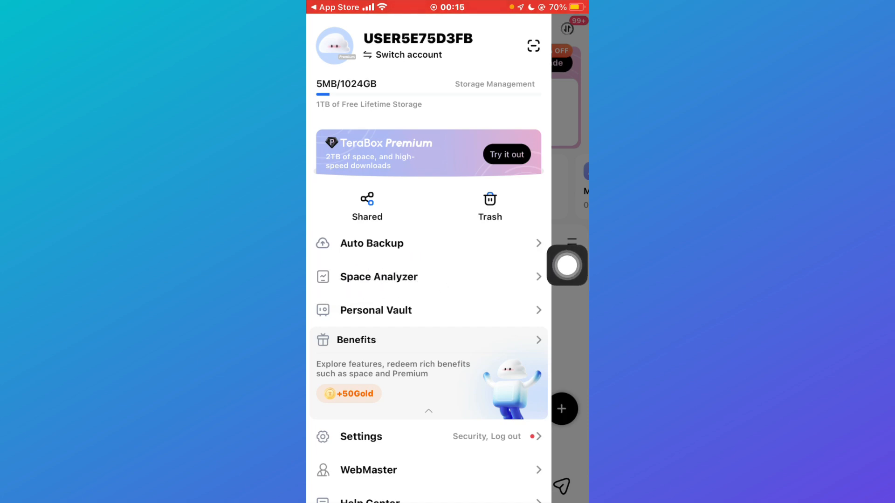
left_click(372, 243)
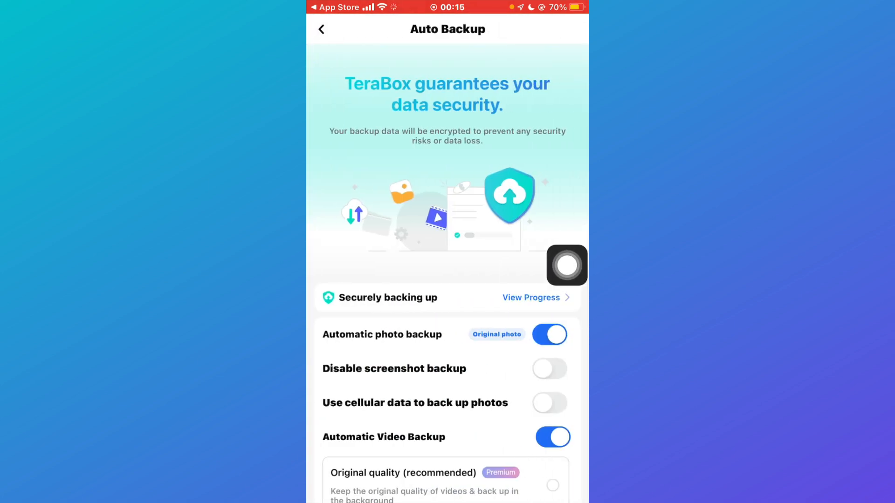
- Turn off the Automatic photo backup and Automatic Video Backup toggles
scroll("down", 3)
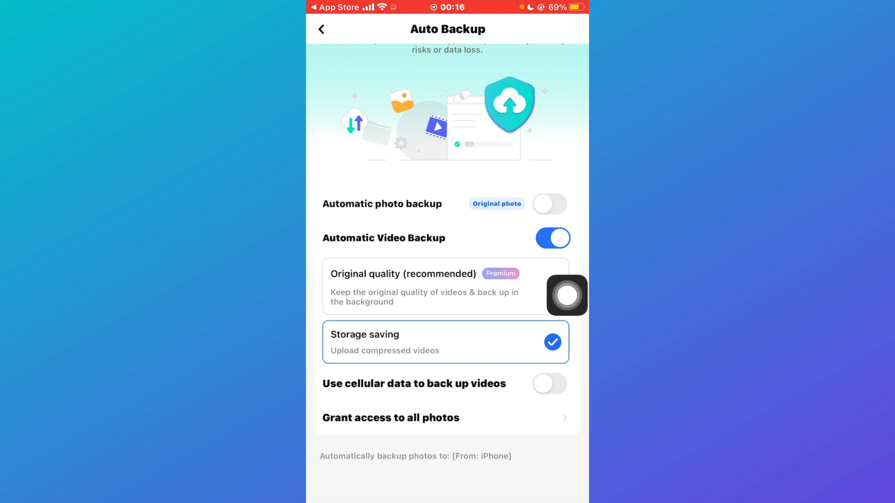
left_click(553, 238)
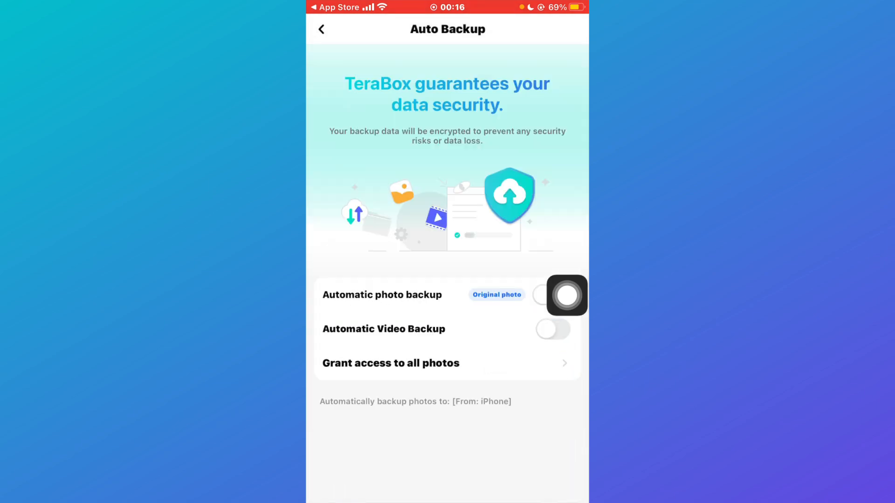